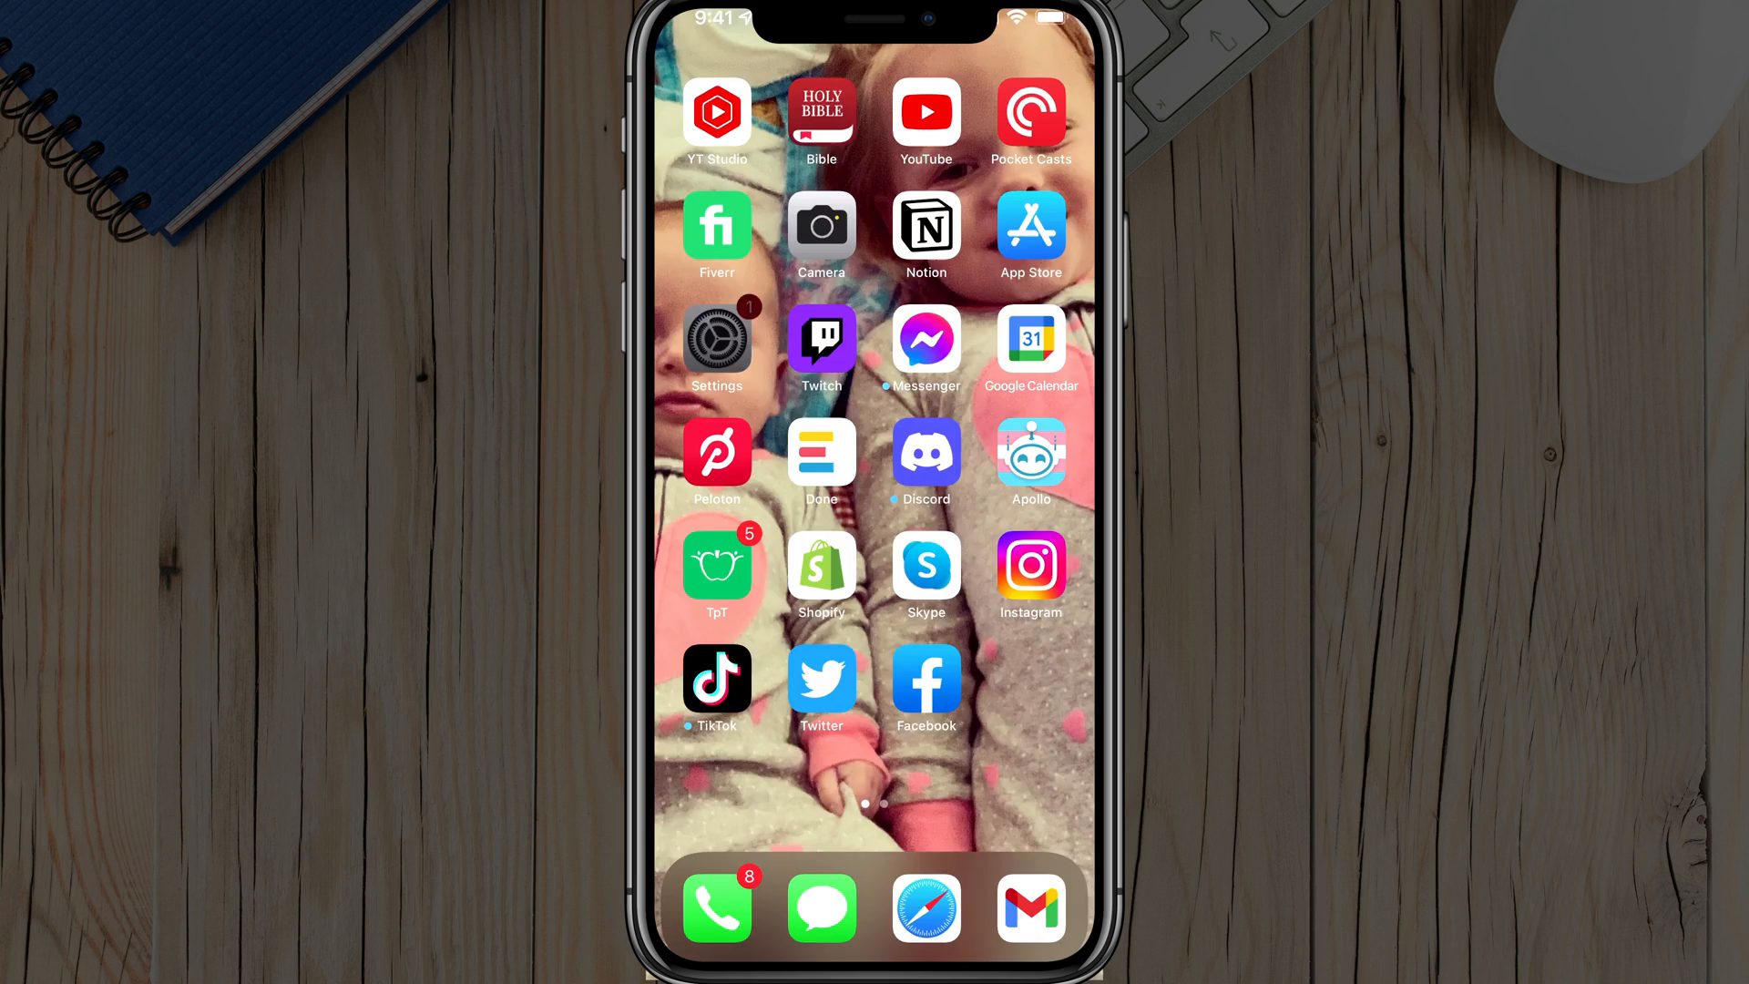
- Open the Settings app and go to the Notifications page
{"action": "left_click", "coordinate": [717, 339]}
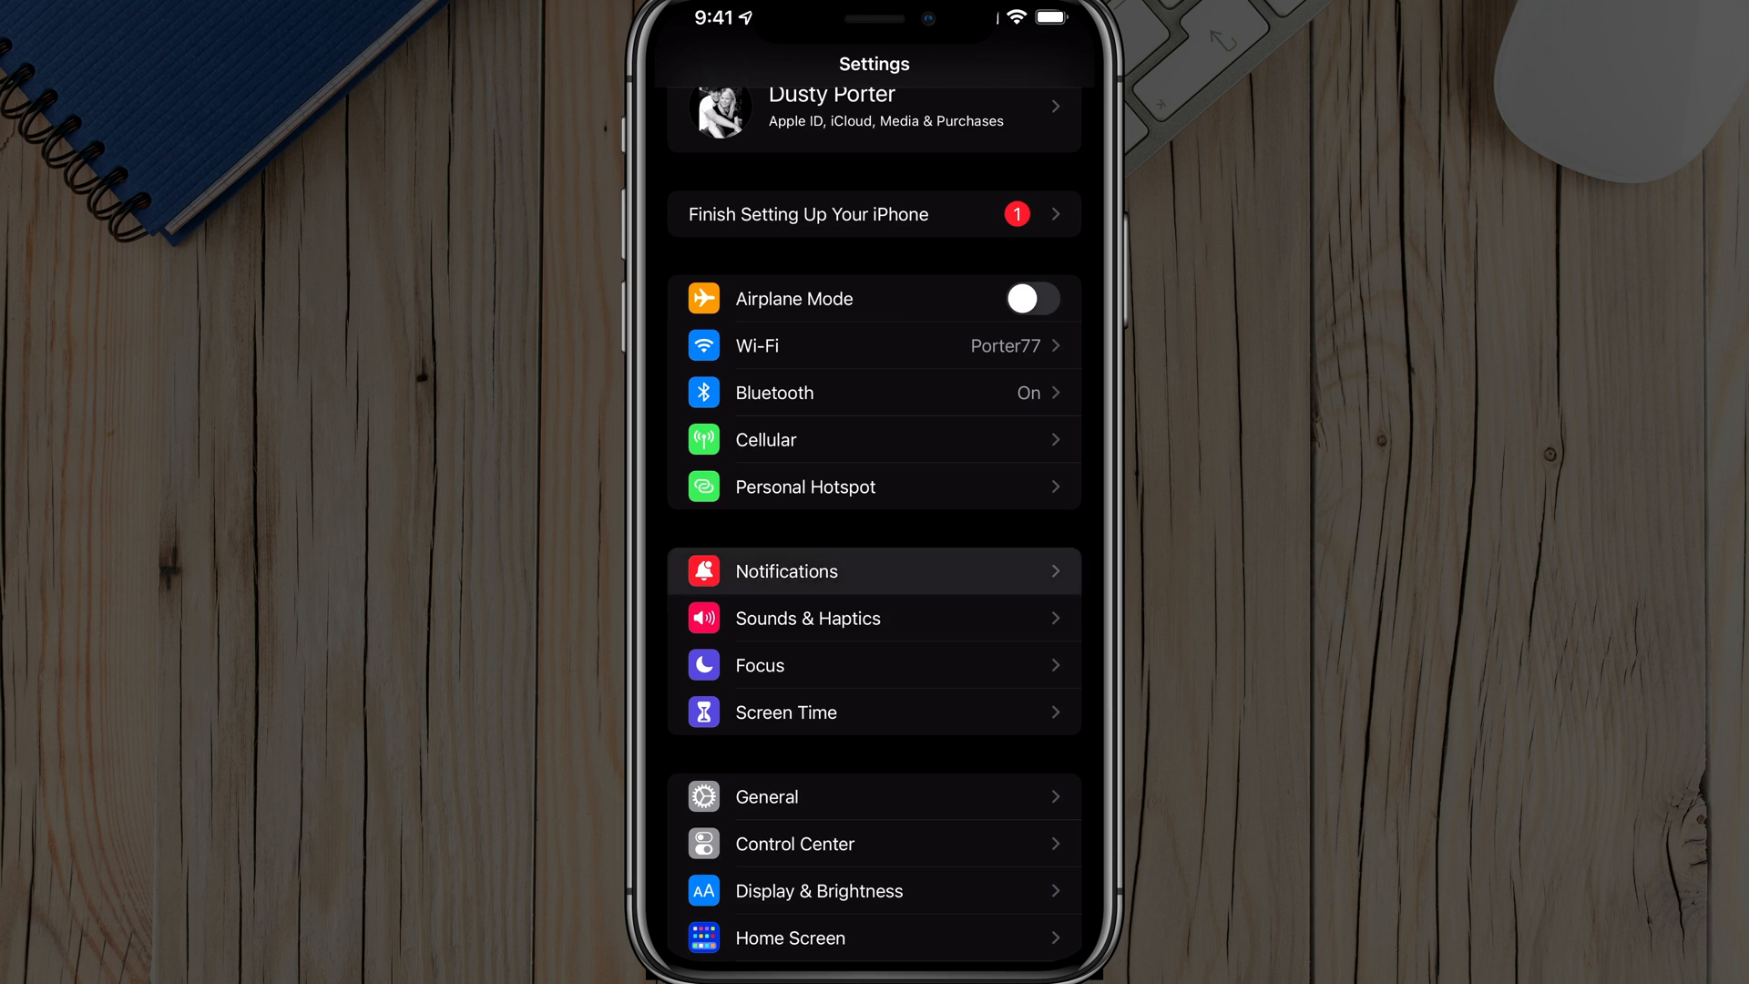
{"action": "left_click", "coordinate": [786, 571]}
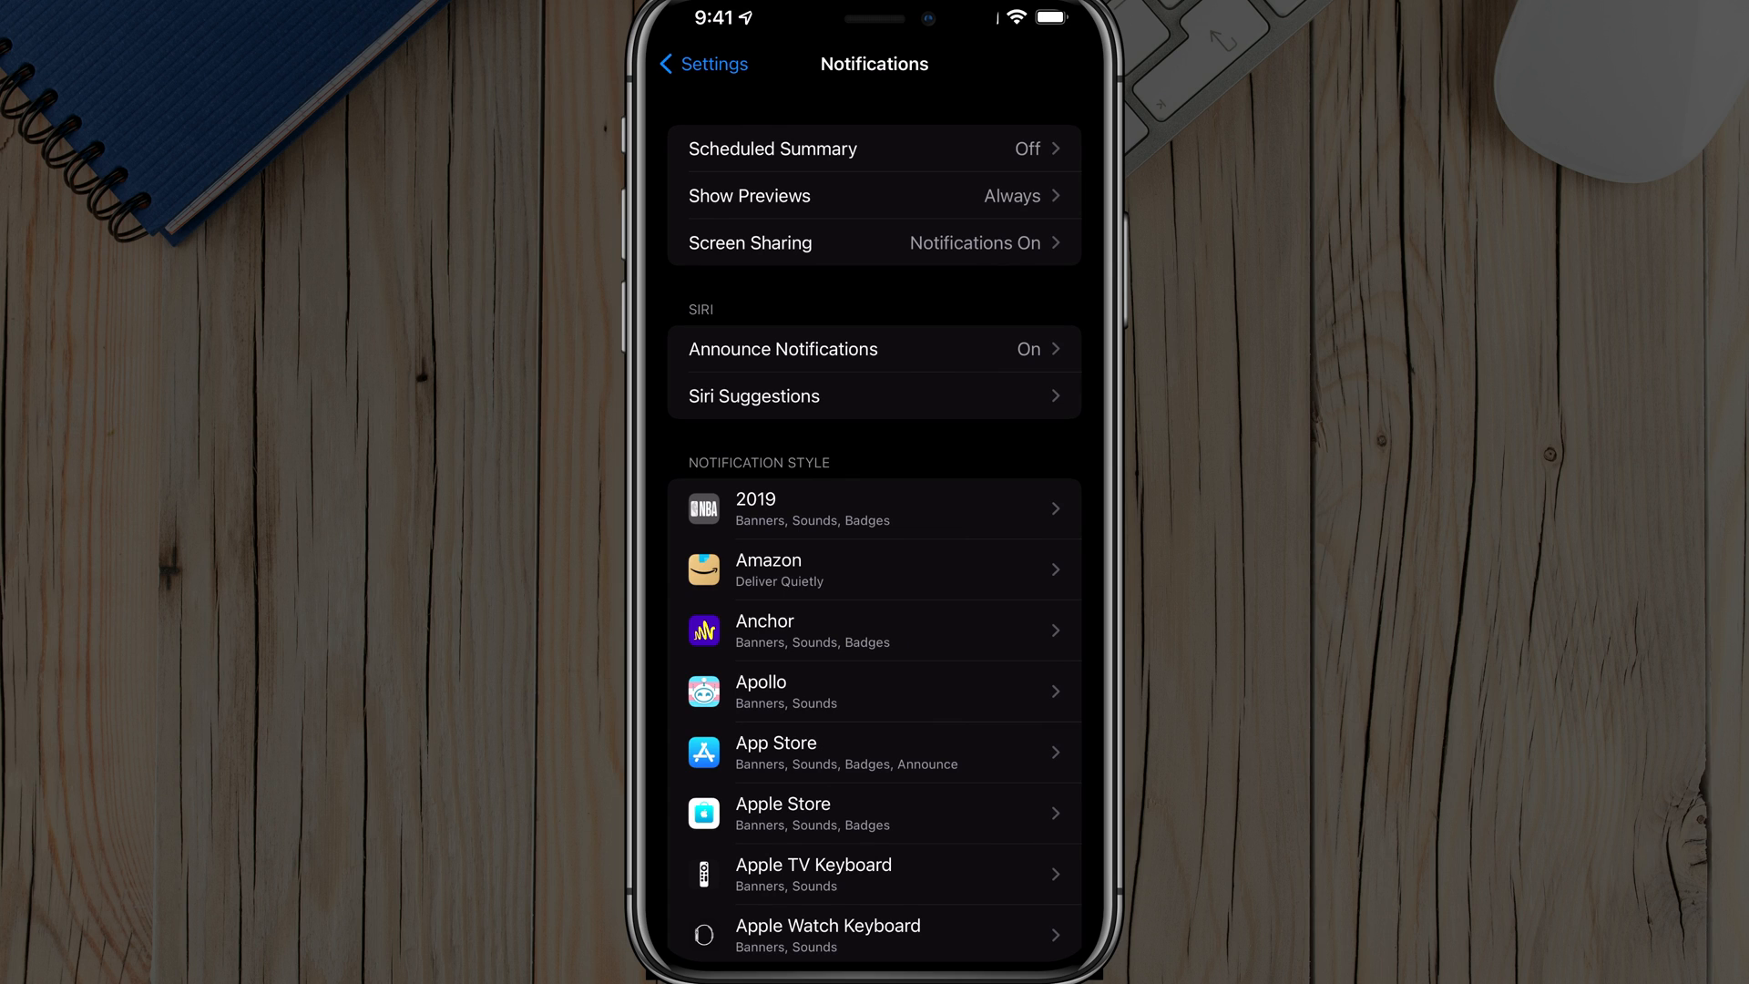
- Scroll to the bottom of Notifications to show AMBER, Emergency and Public Safety alerts
{"action": "scroll", "scroll_direction": "down", "scroll_amount": 3}
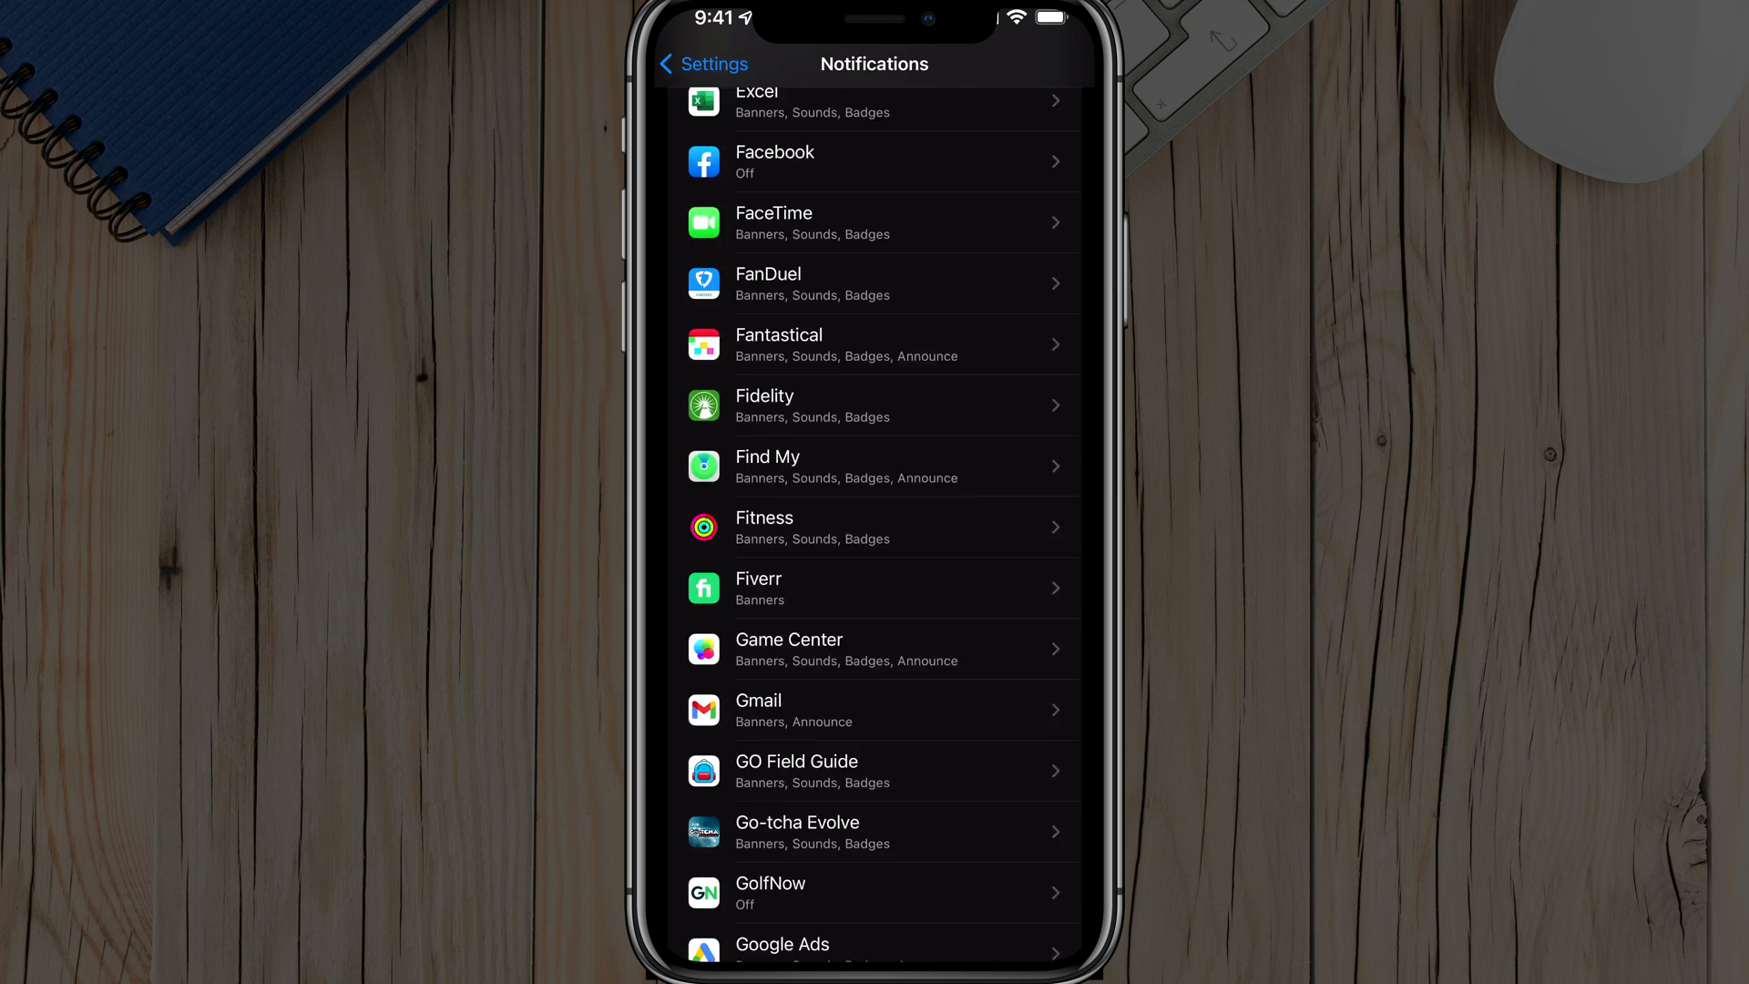
{"action": "scroll", "scroll_direction": "down", "scroll_amount": 3}
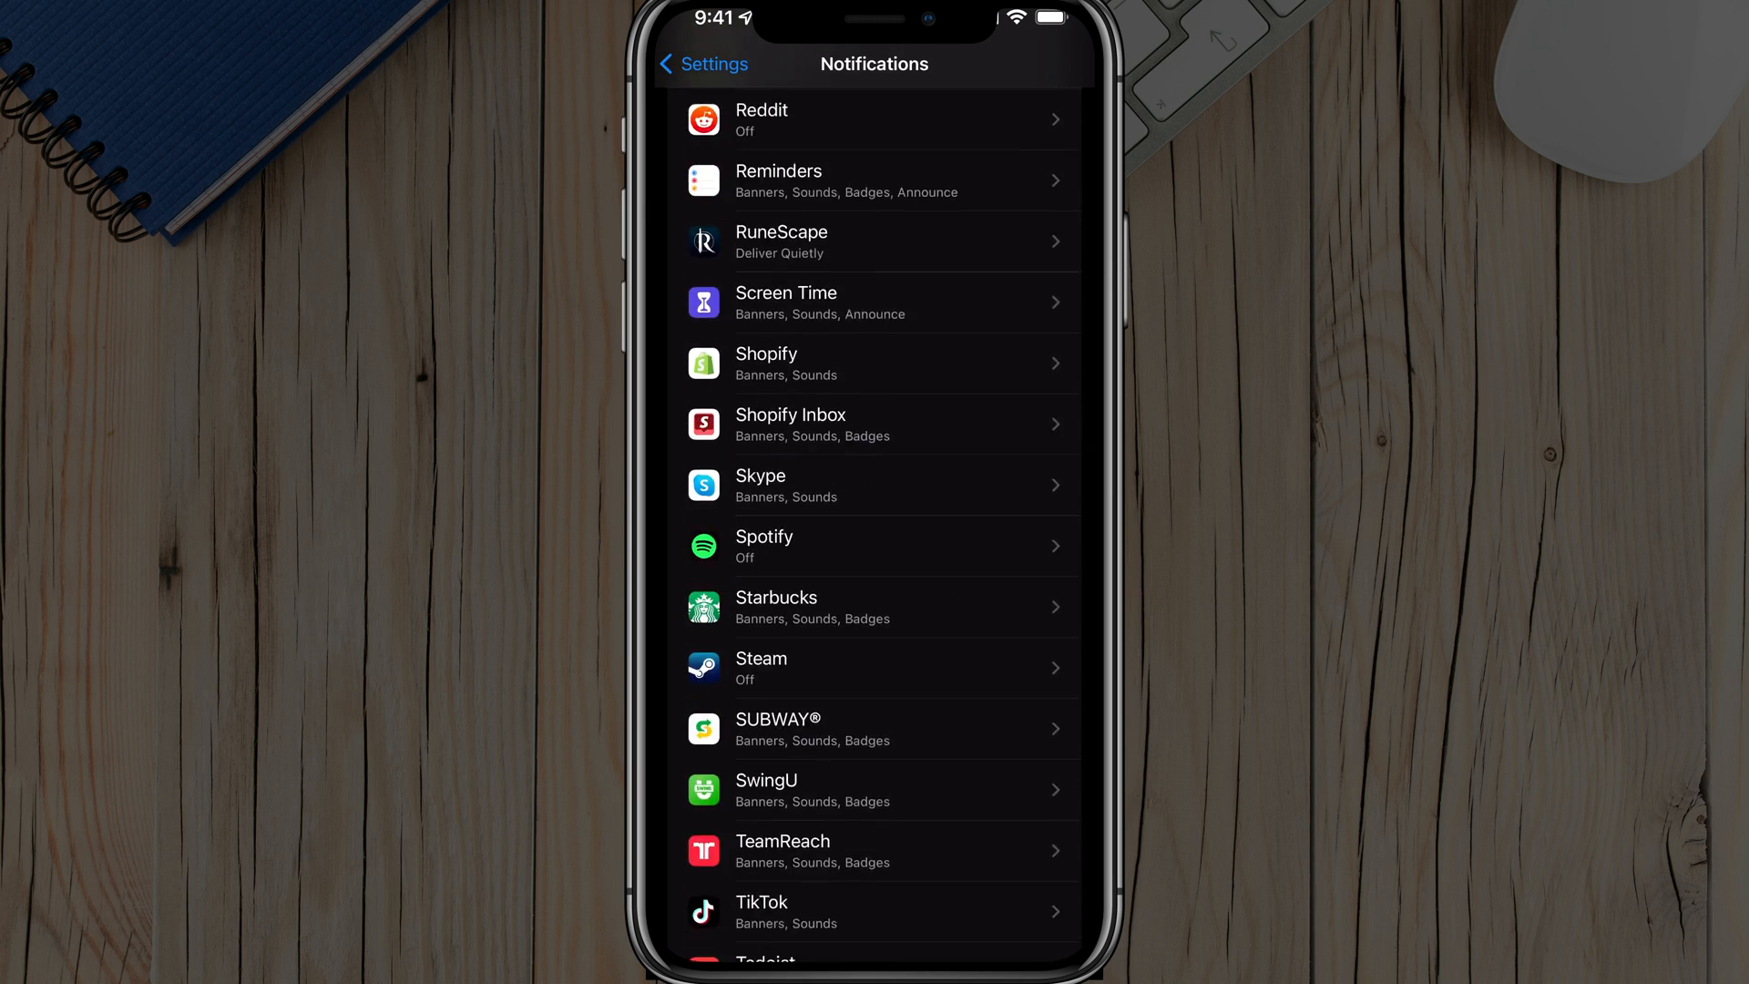
{"action": "scroll", "scroll_direction": "down", "scroll_amount": 3}
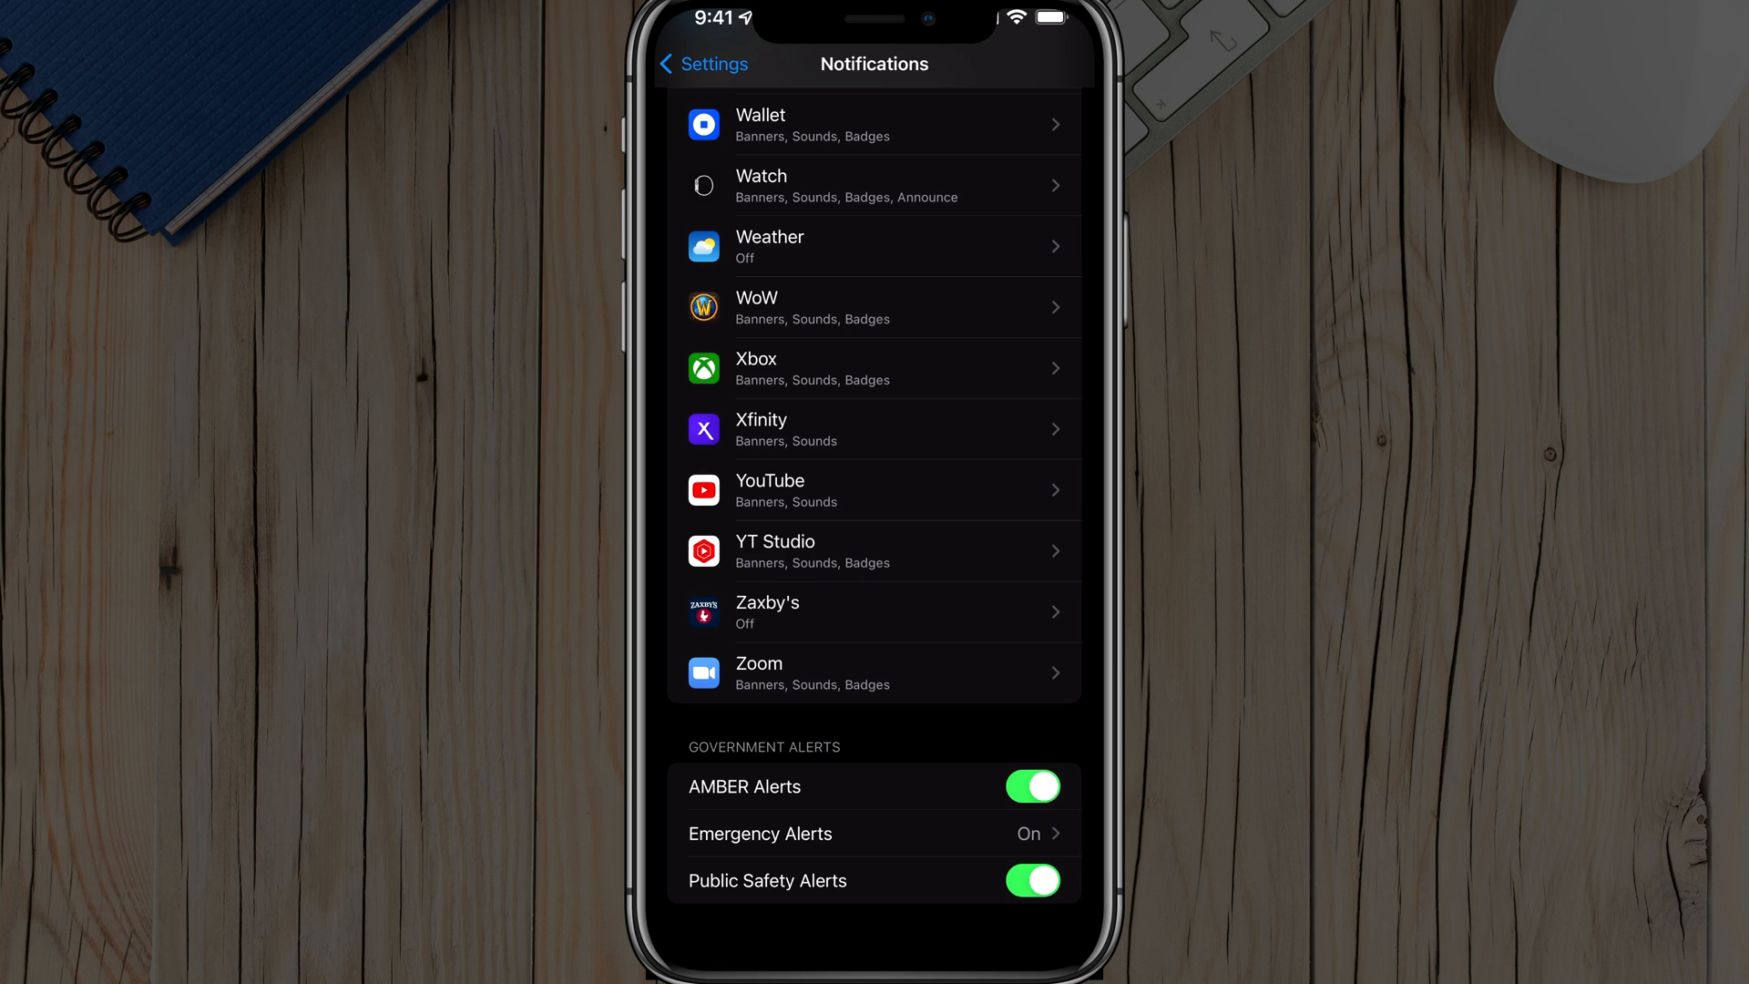
{"action": "left_click", "coordinate": [1030, 786]}
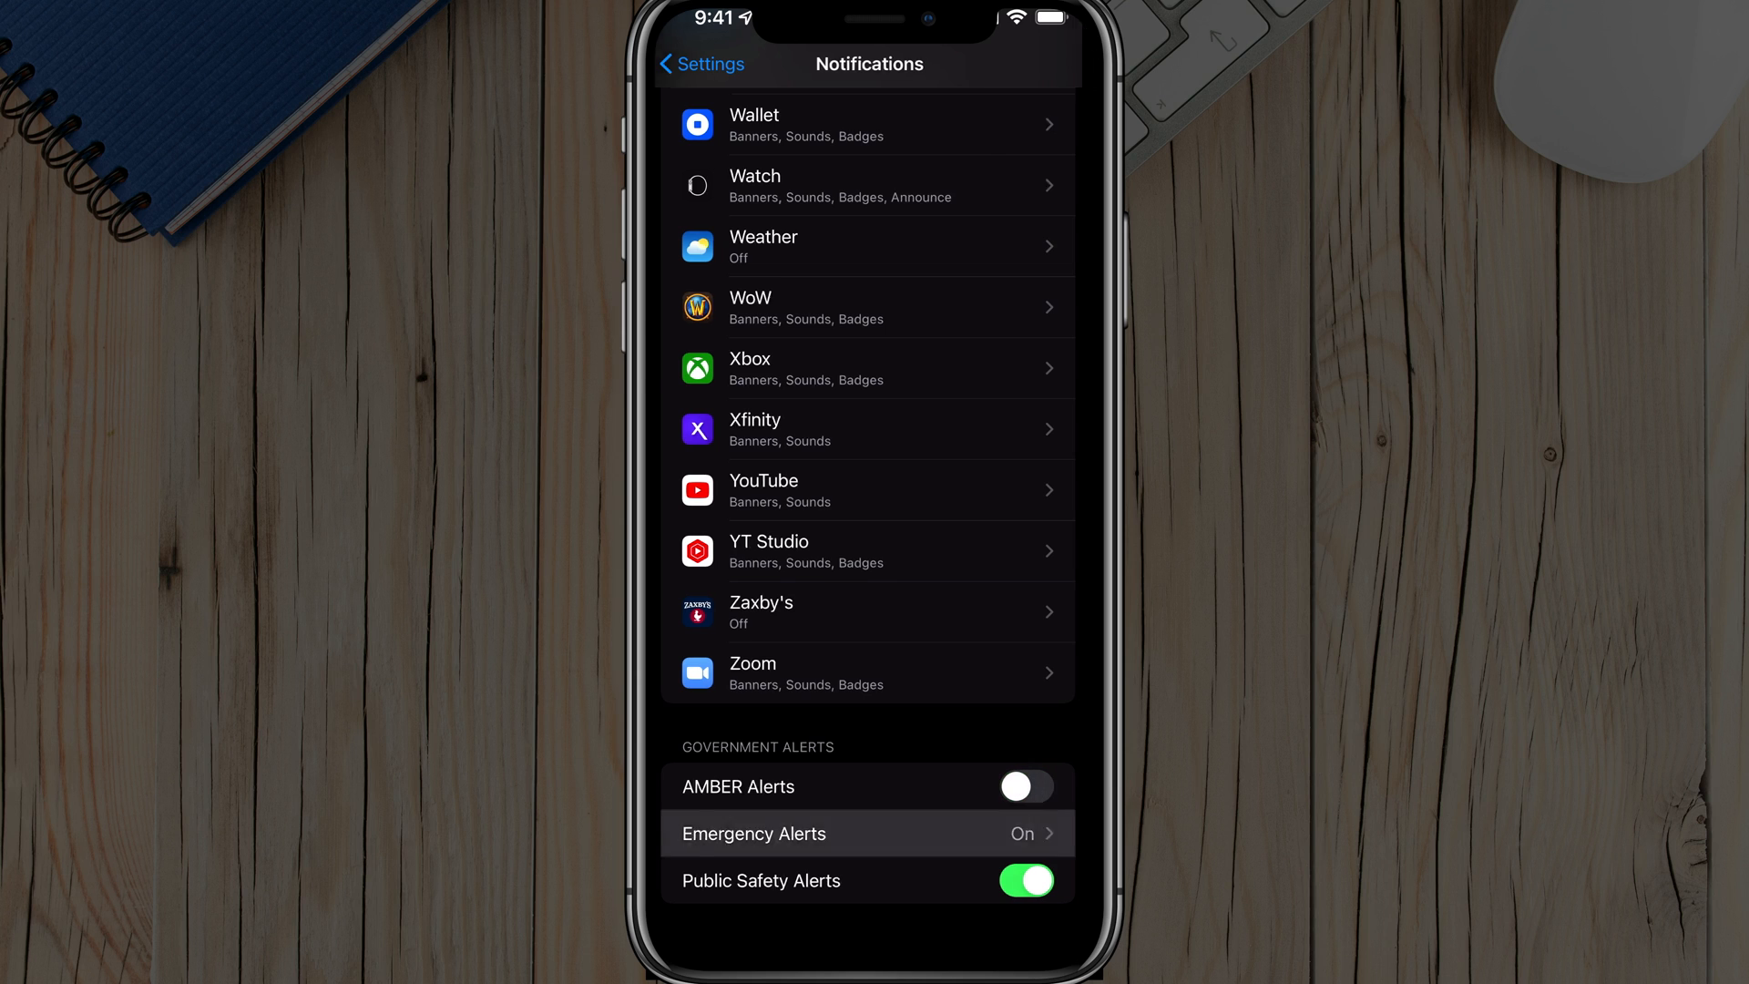
{"action": "left_click", "coordinate": [865, 833]}
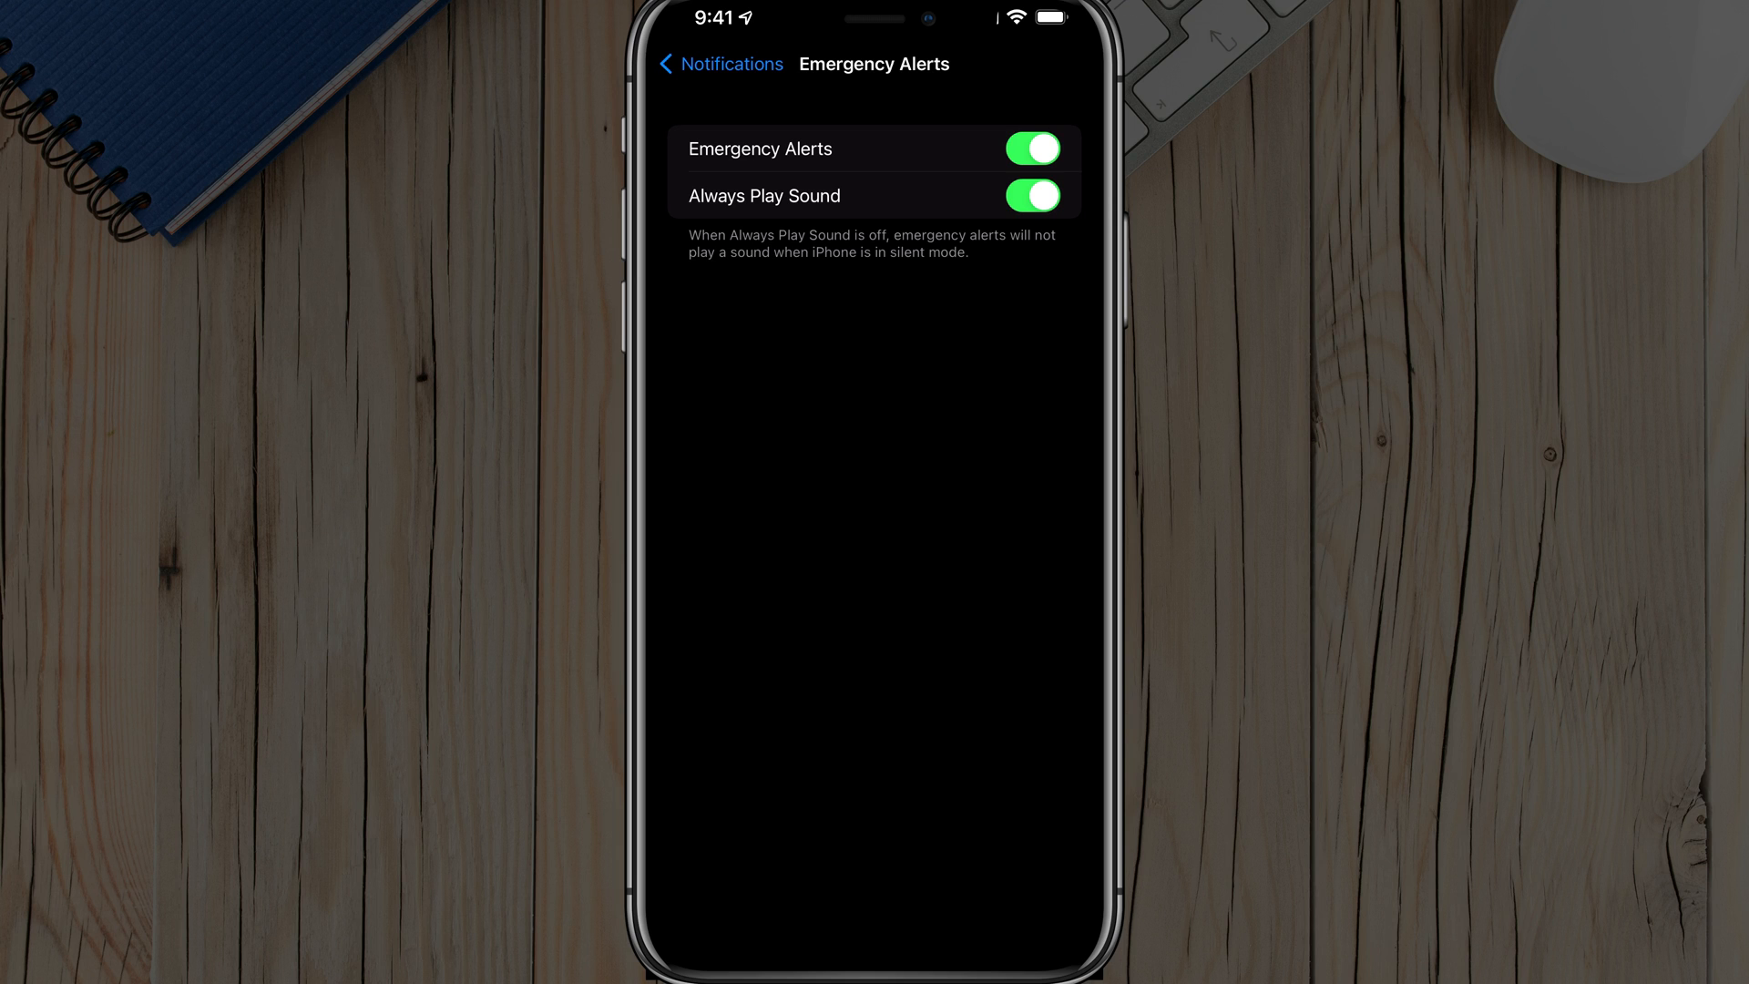
{"action": "left_click", "coordinate": [1030, 195]}
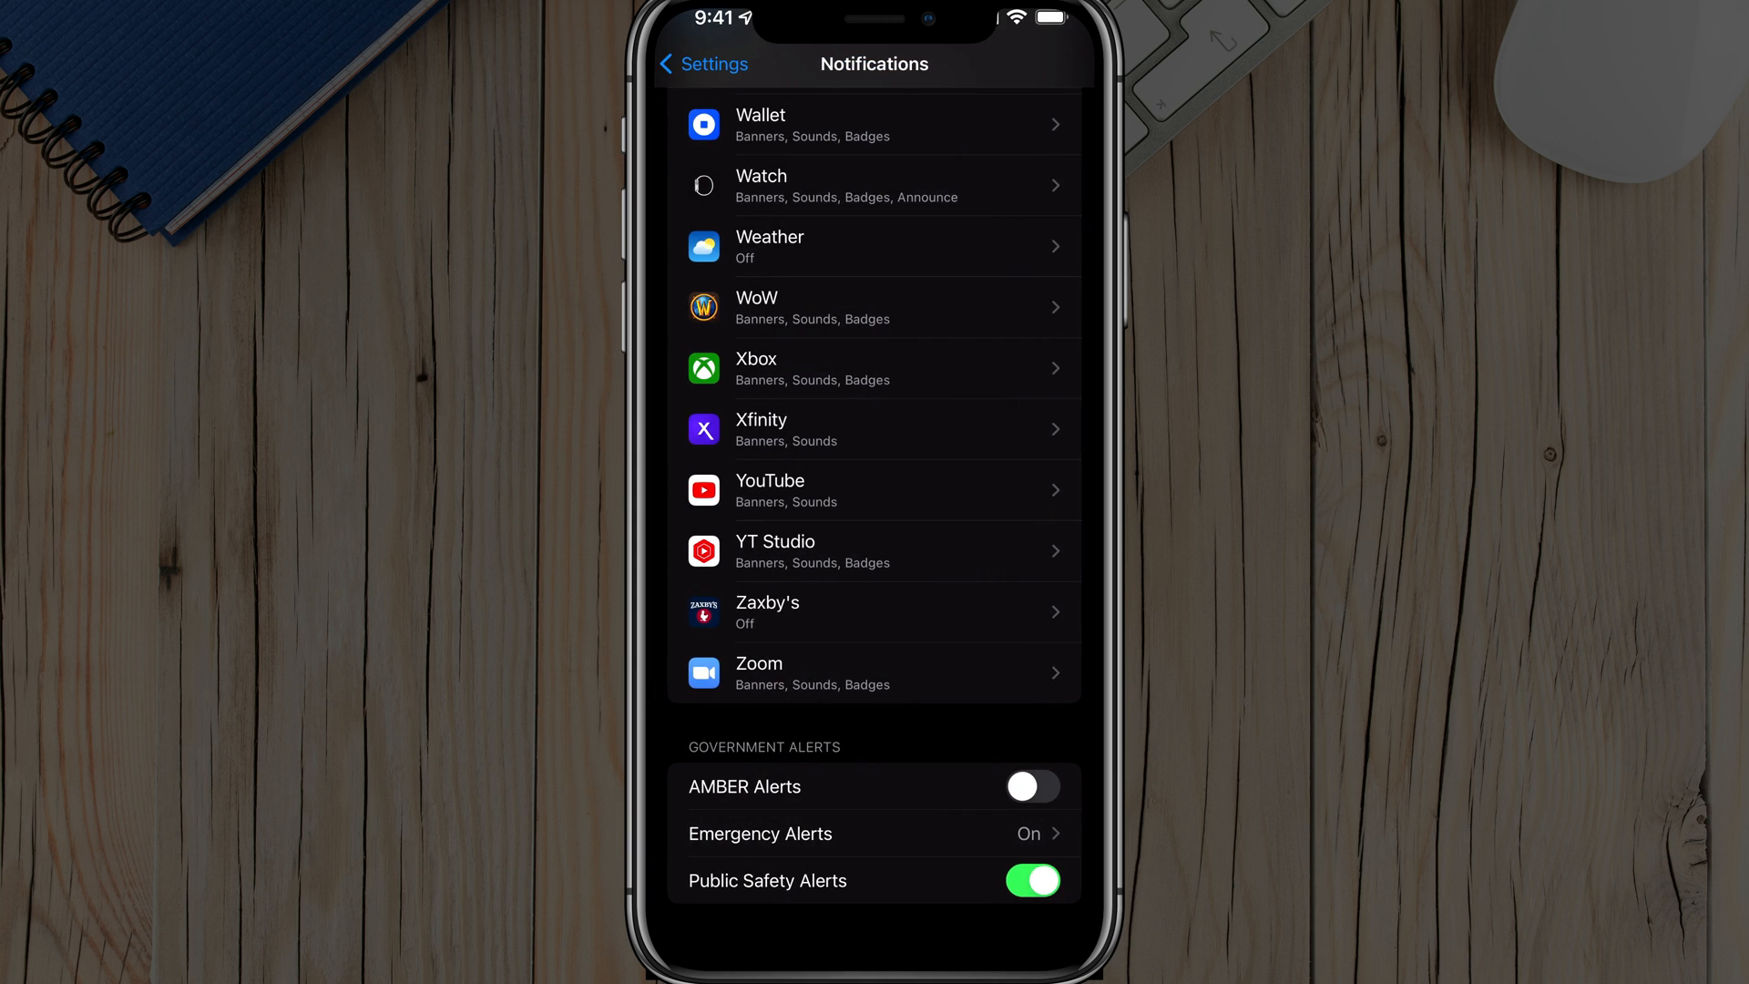
{"action": "left_click", "coordinate": [1031, 880]}
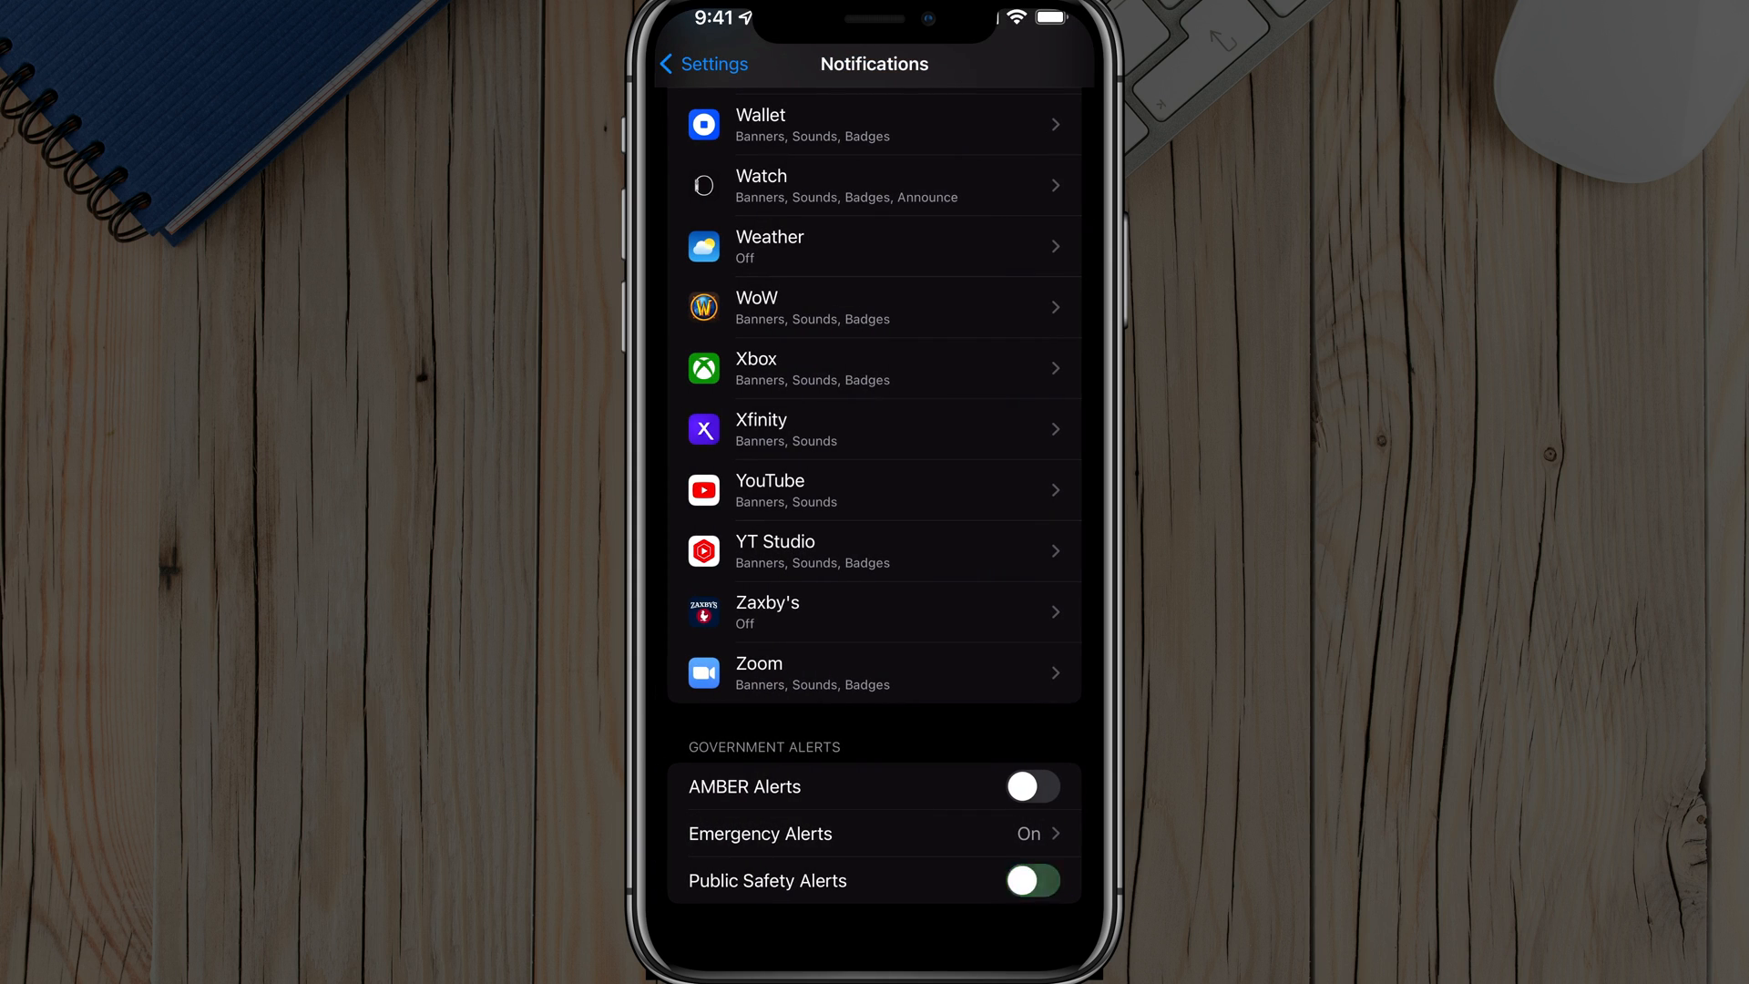
{"action": "left_click", "coordinate": [1029, 787]}
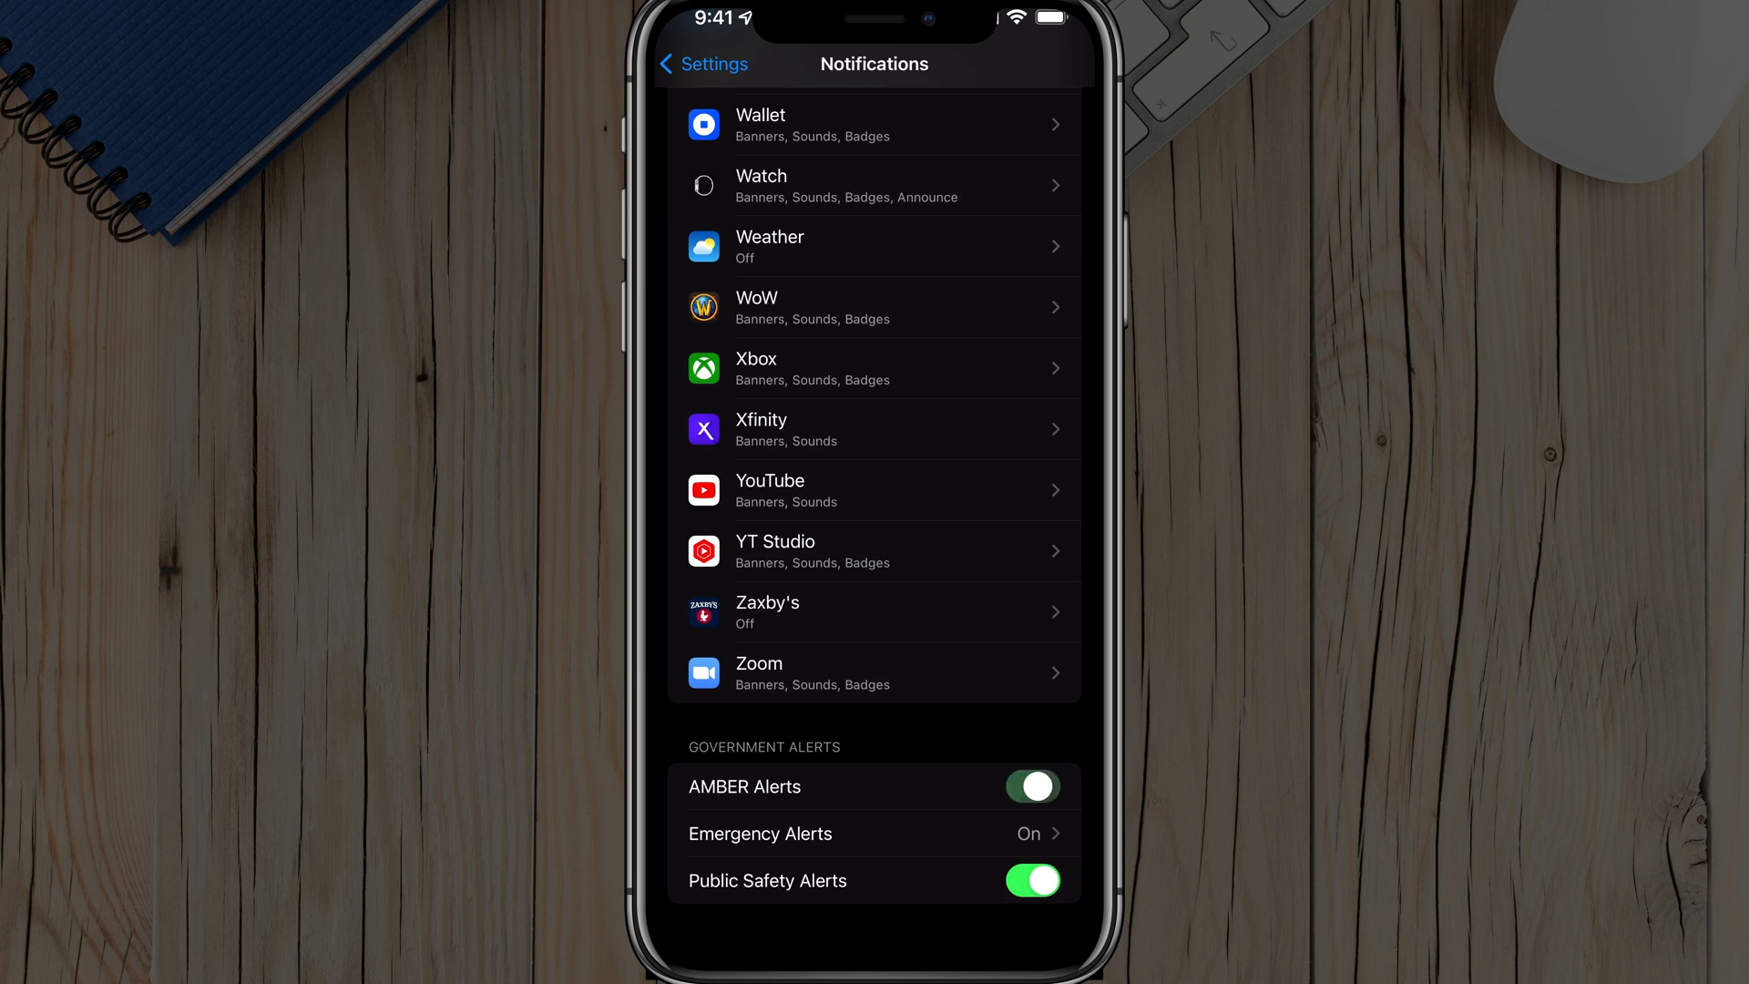
{"action": "left_click", "coordinate": [1031, 786]}
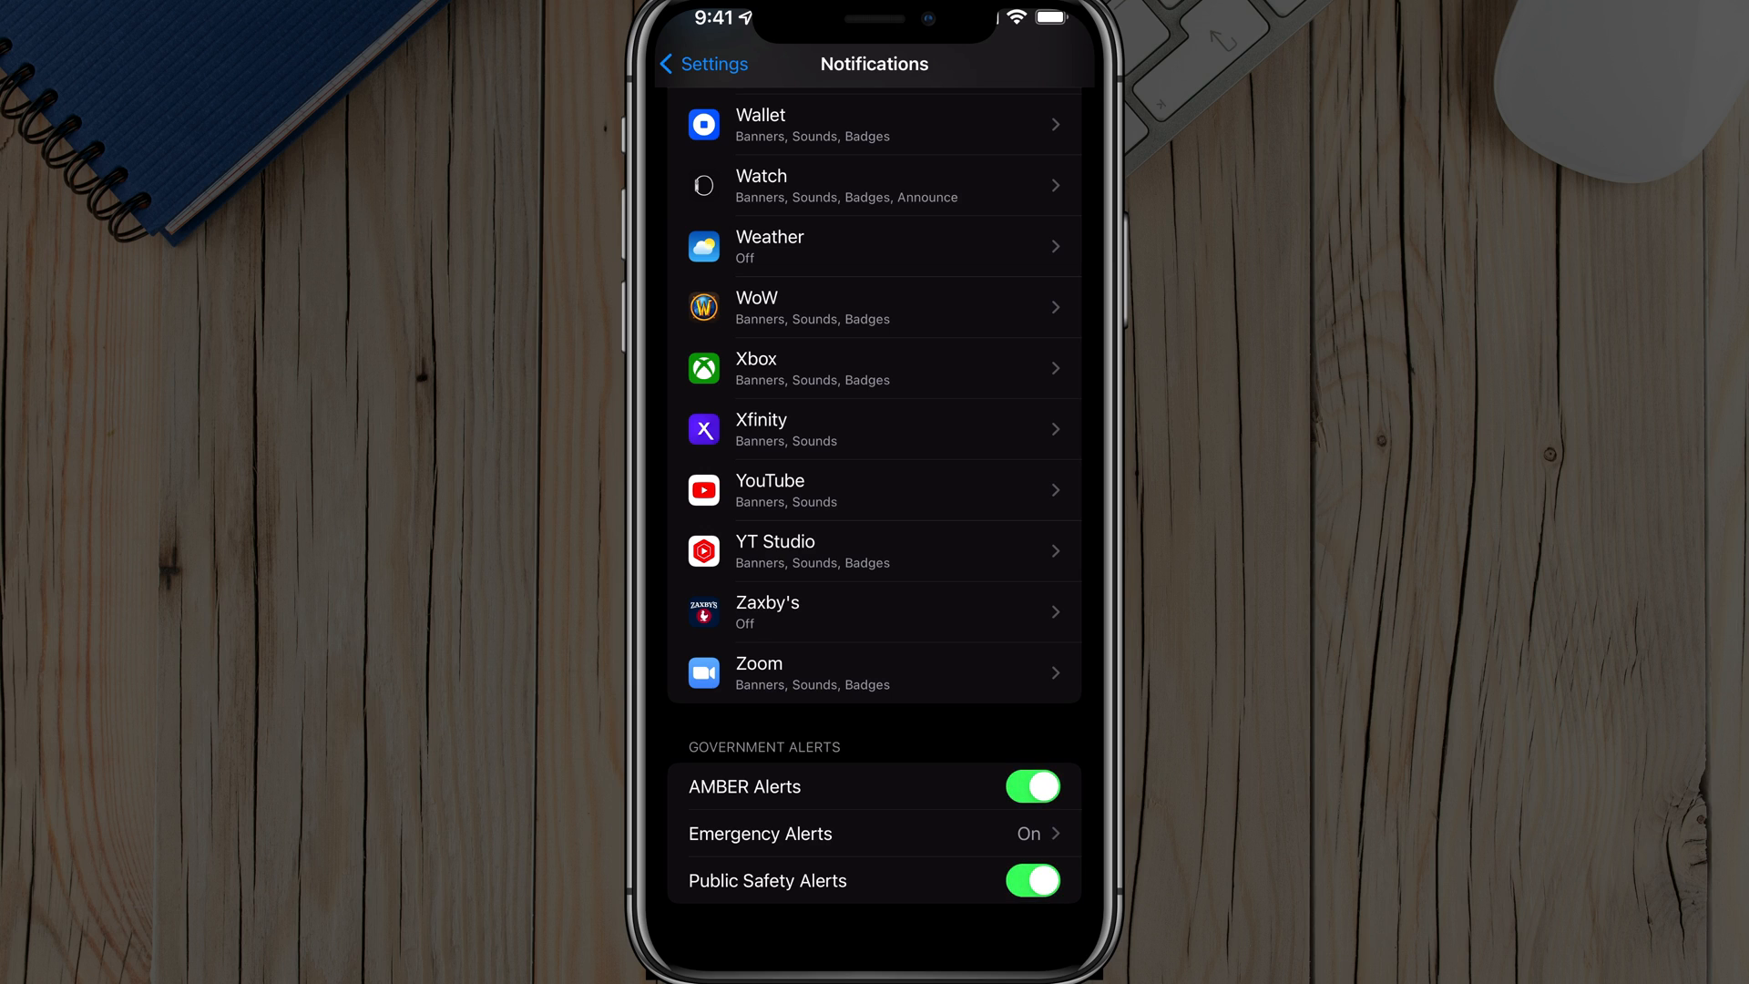